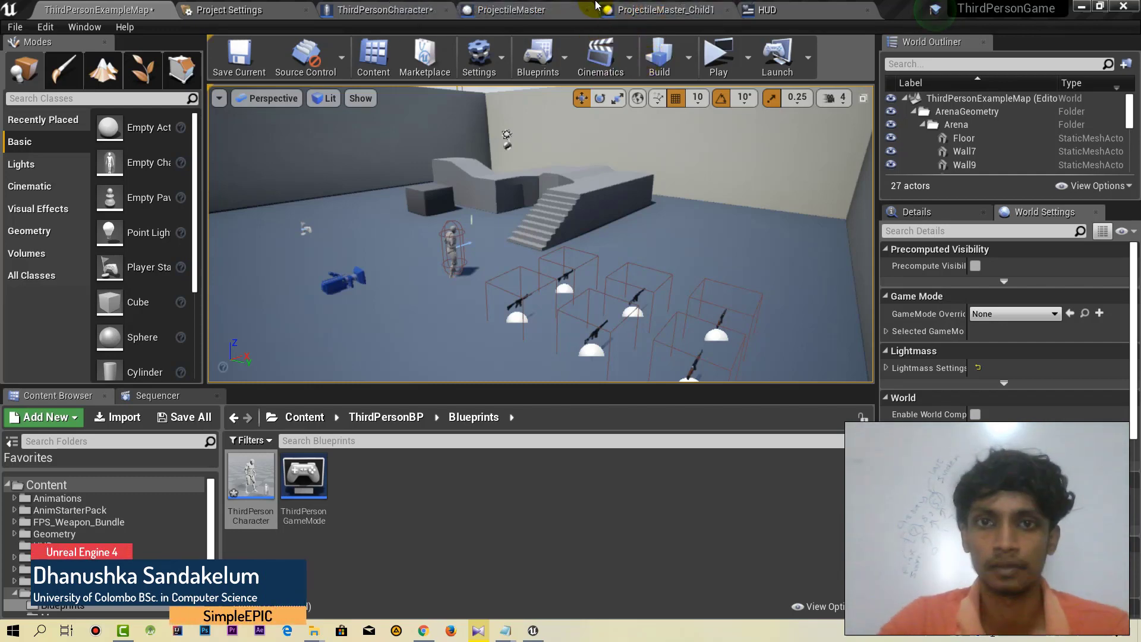
mouse_move(735, 138)
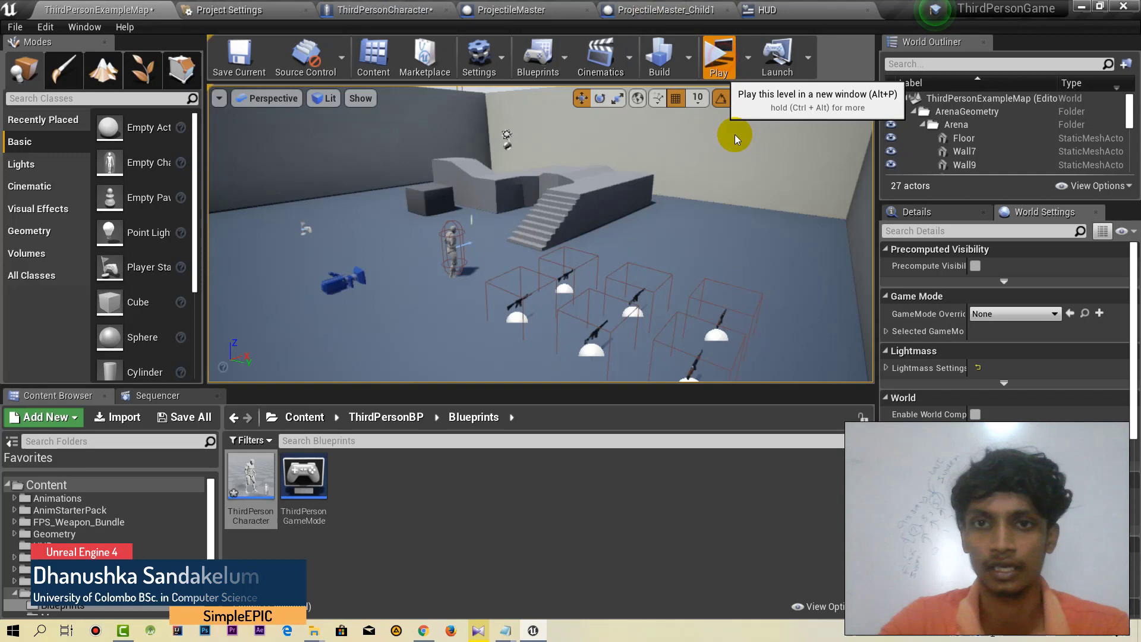
- Test-play the level briefly and return to the editor
click(717, 57)
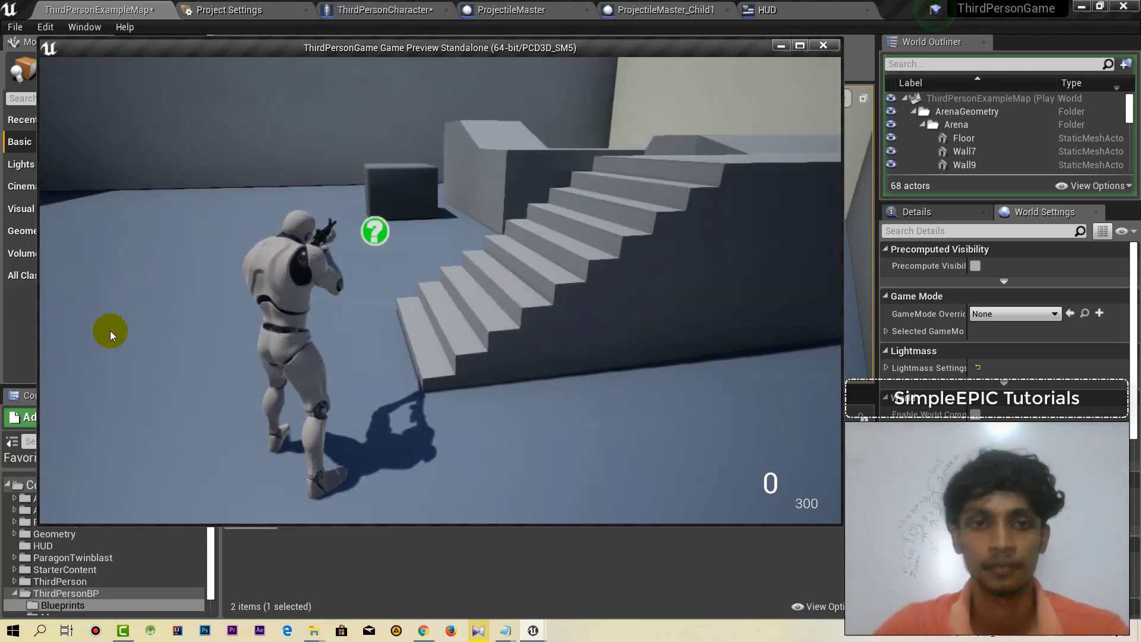
click(823, 45)
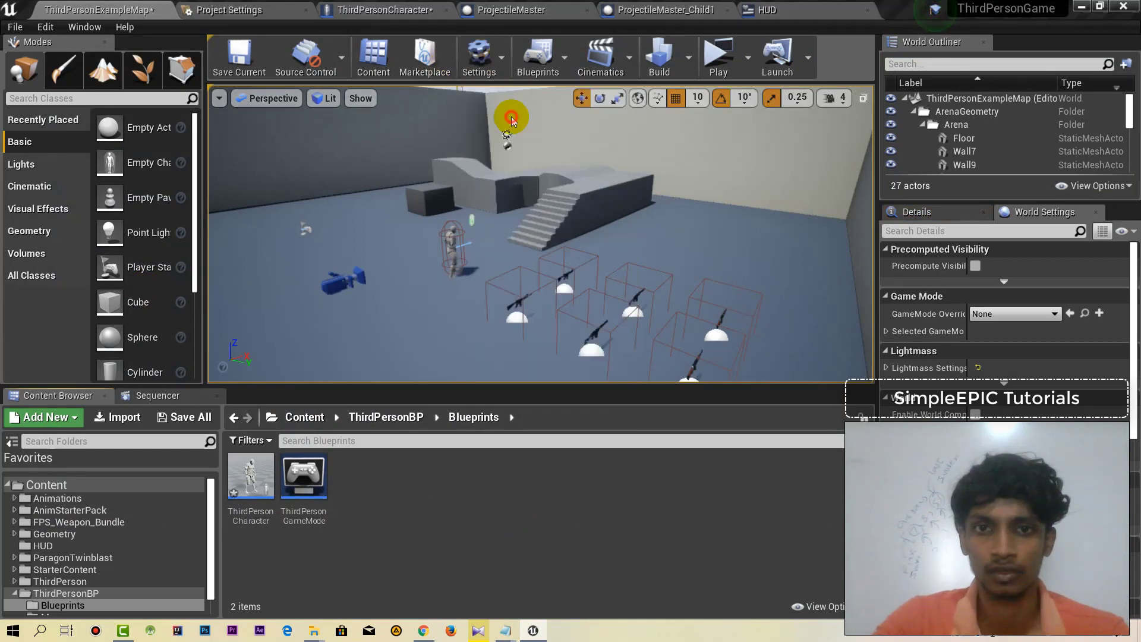
- Add an action mapping named Reload bound to the R key in the project input settings
click(229, 10)
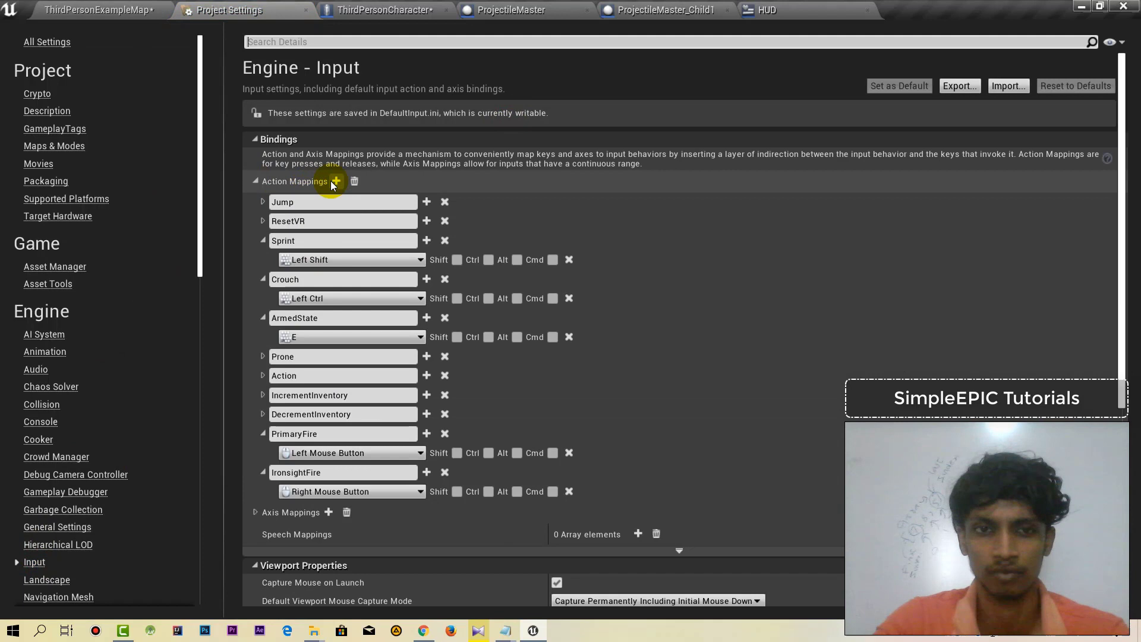
click(335, 181)
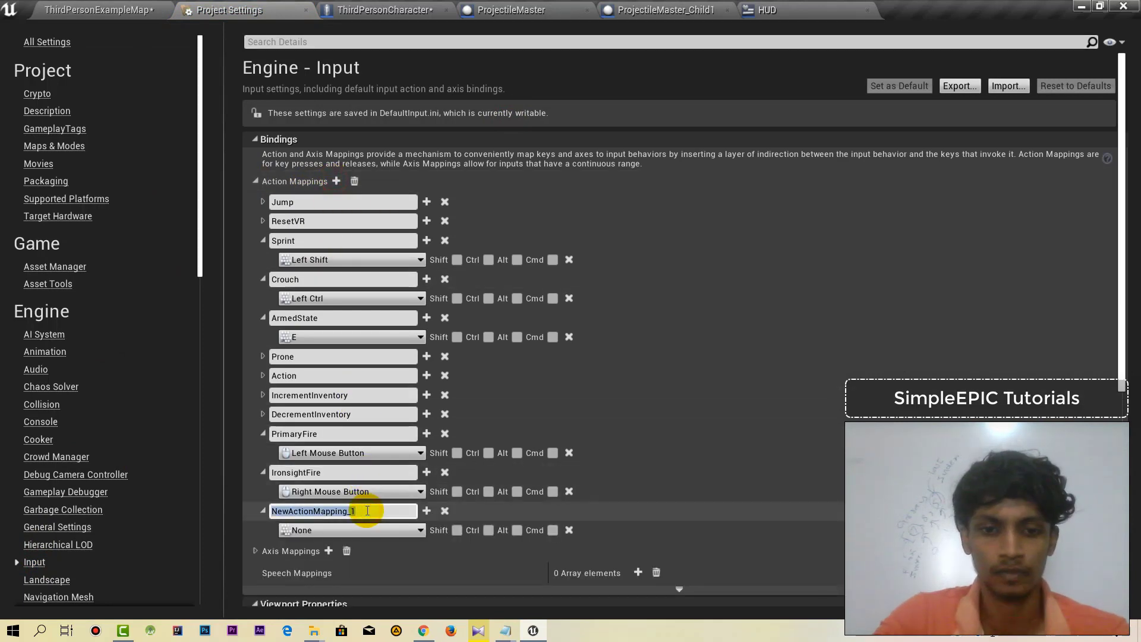
text(Reload)
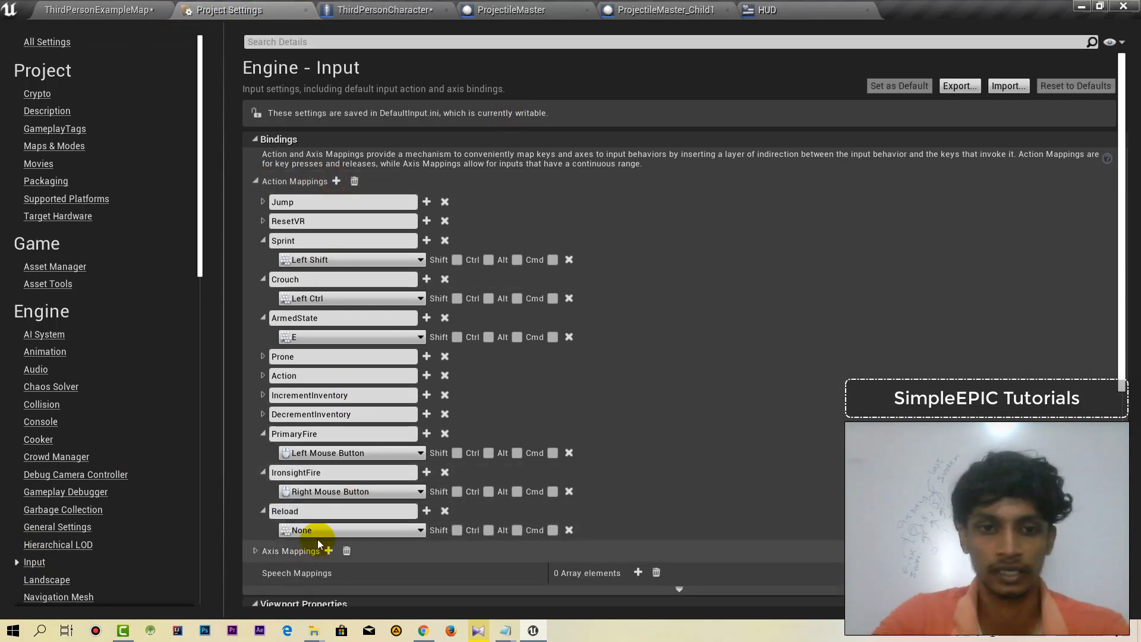
click(349, 531)
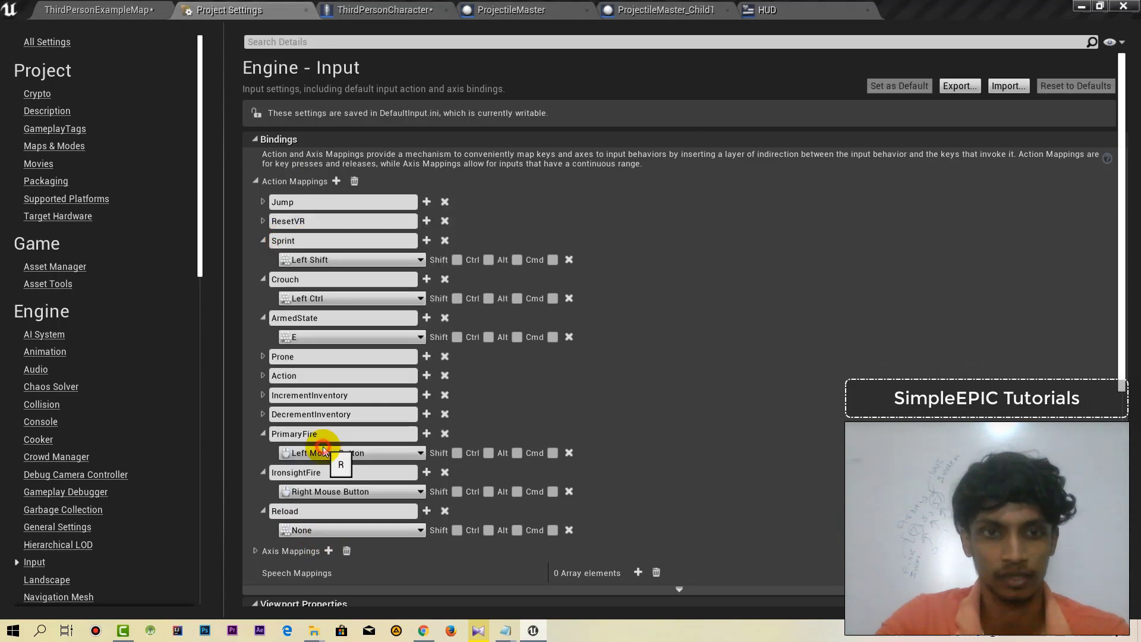
click(99, 10)
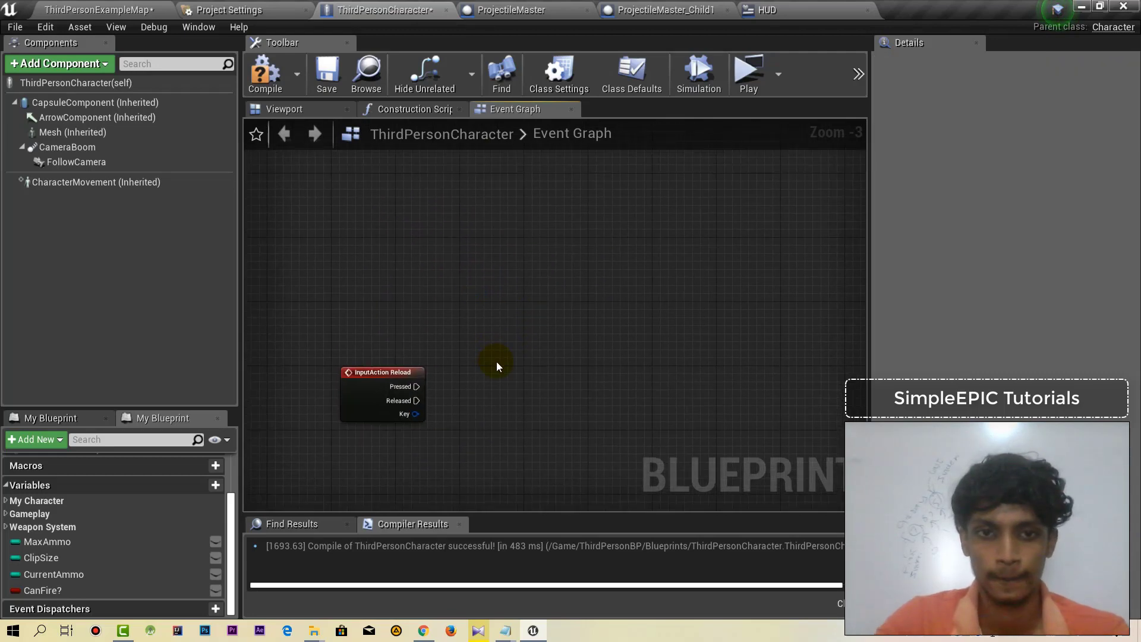
- Arrange the InputAction Reload event and Branch with its greater-than comparison in the event graph
scroll(down, 3)
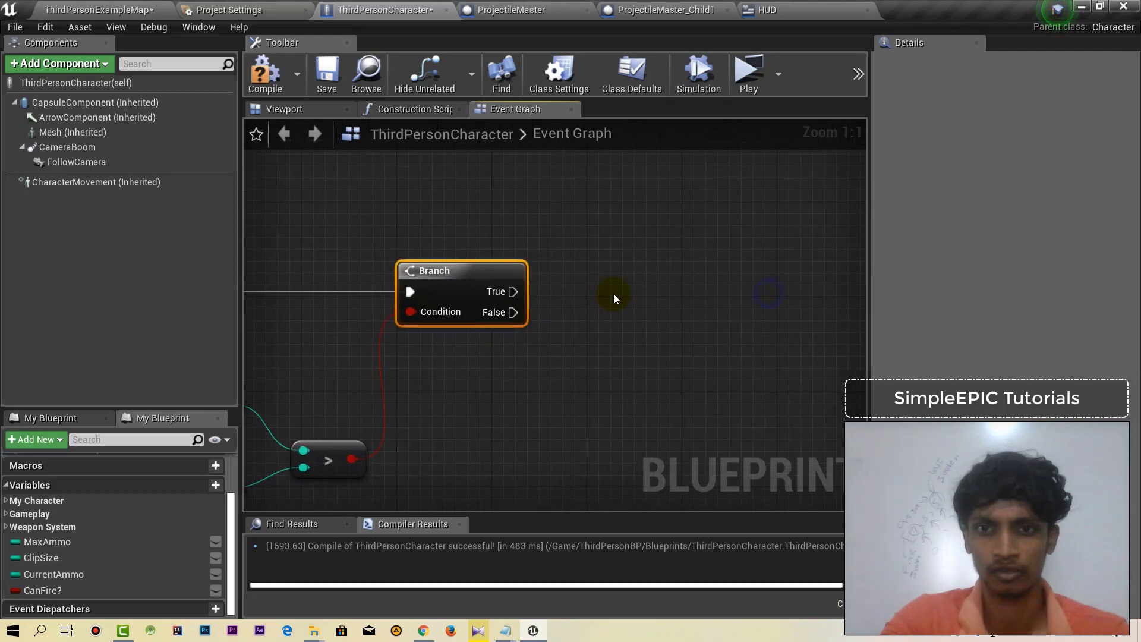
drag(461, 270, 357, 247)
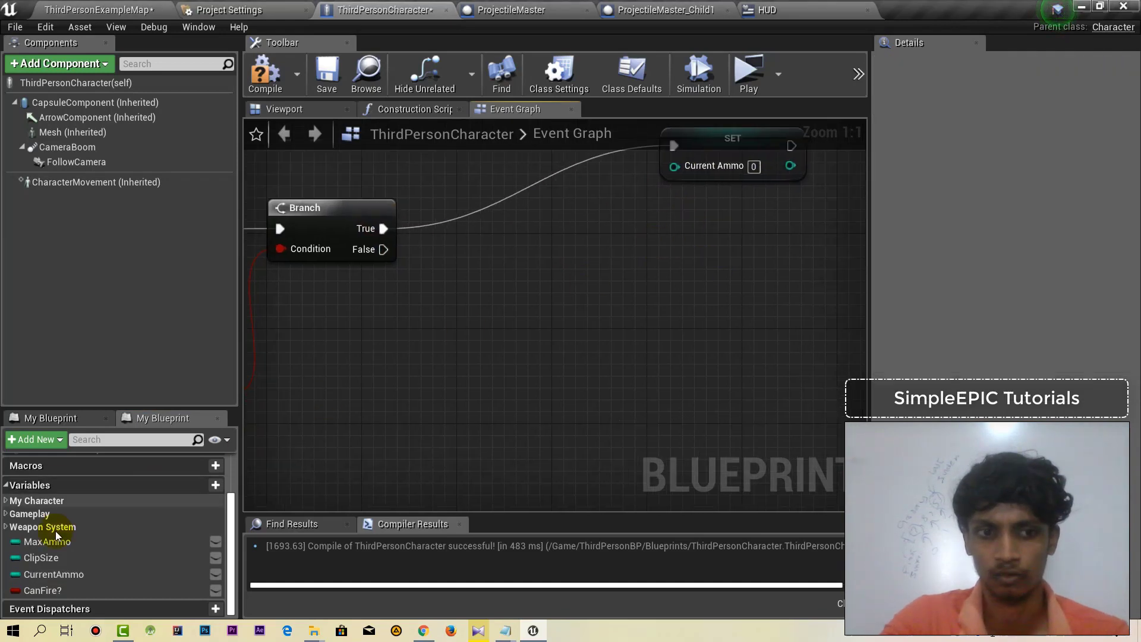
- Promote Clip Size minus Current Ammo to a new AmmoDiference variable set before Set Current Ammo
click(41, 556)
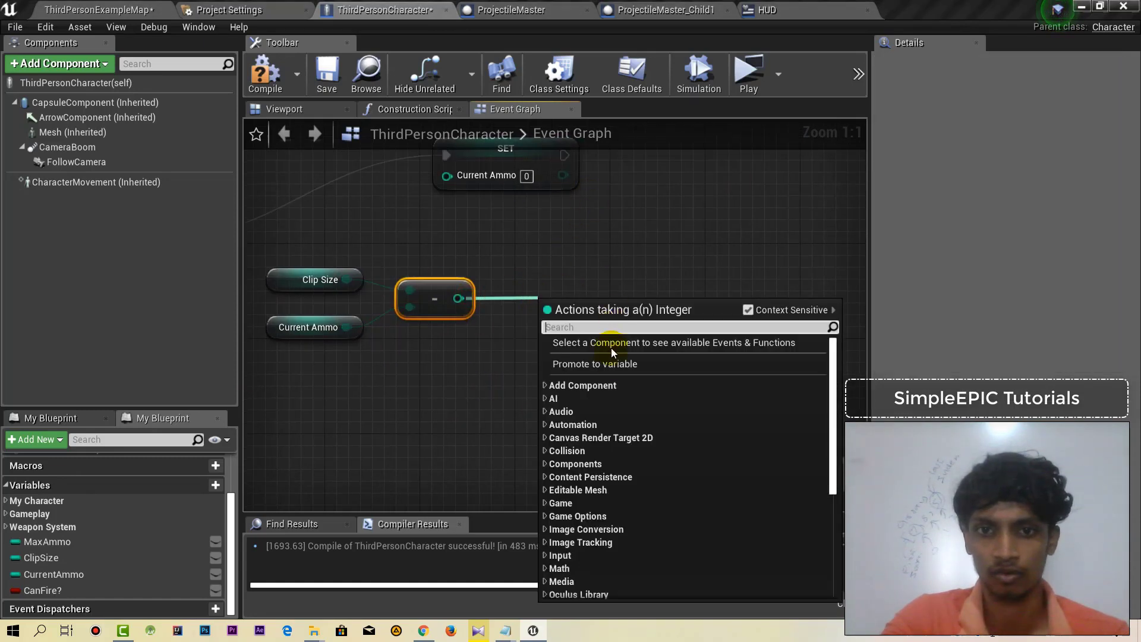
click(594, 364)
text(AmmoDiference)
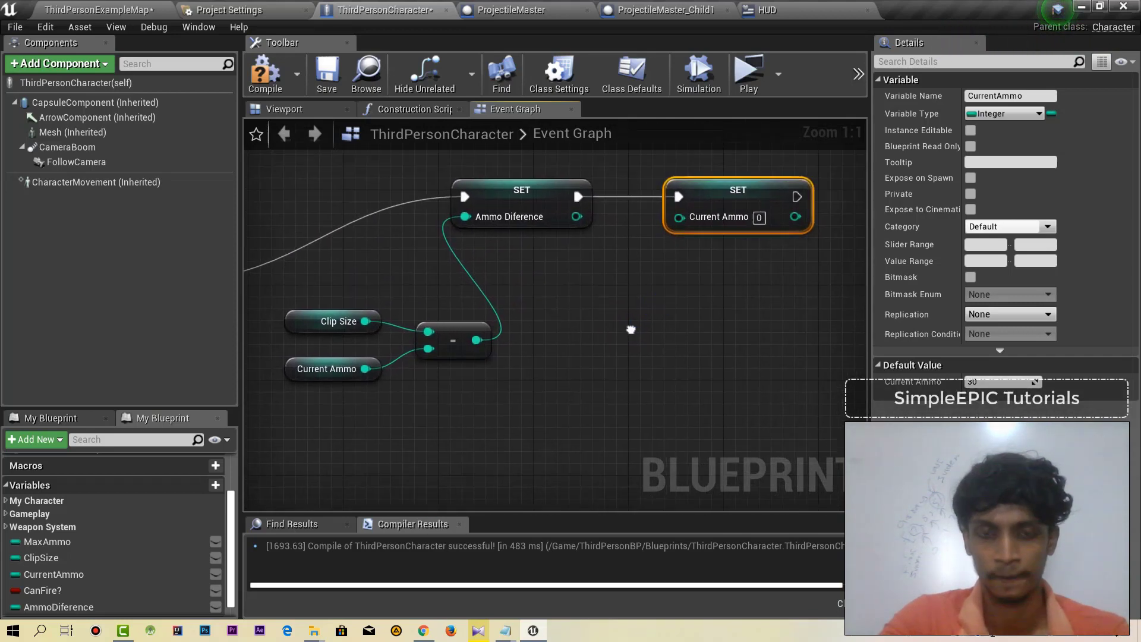
mouse_move(534, 243)
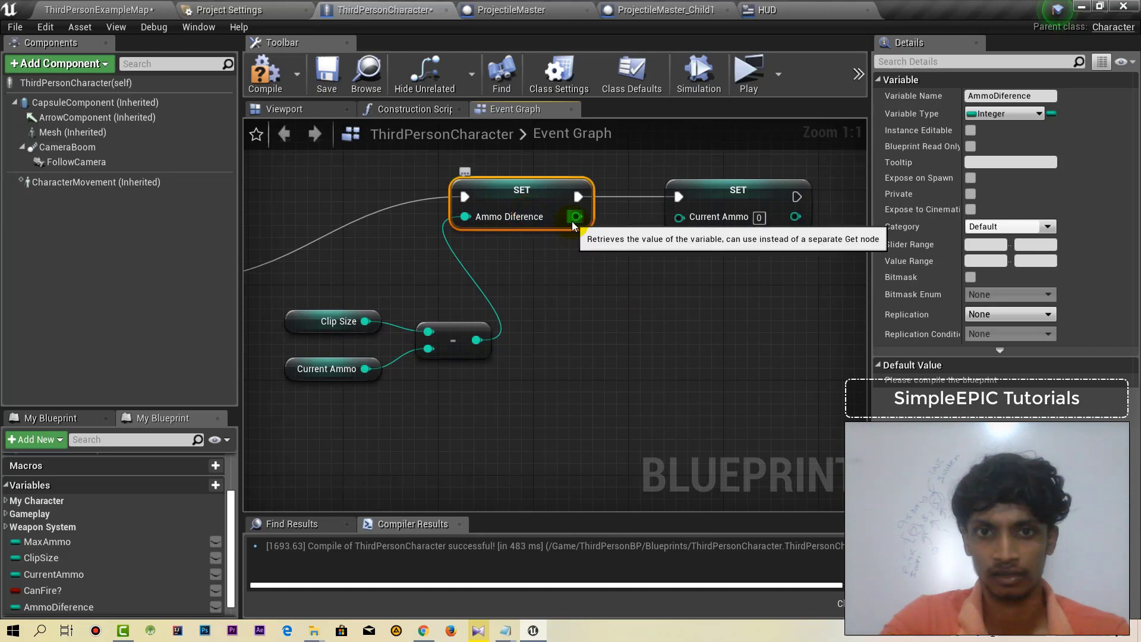
click(399, 439)
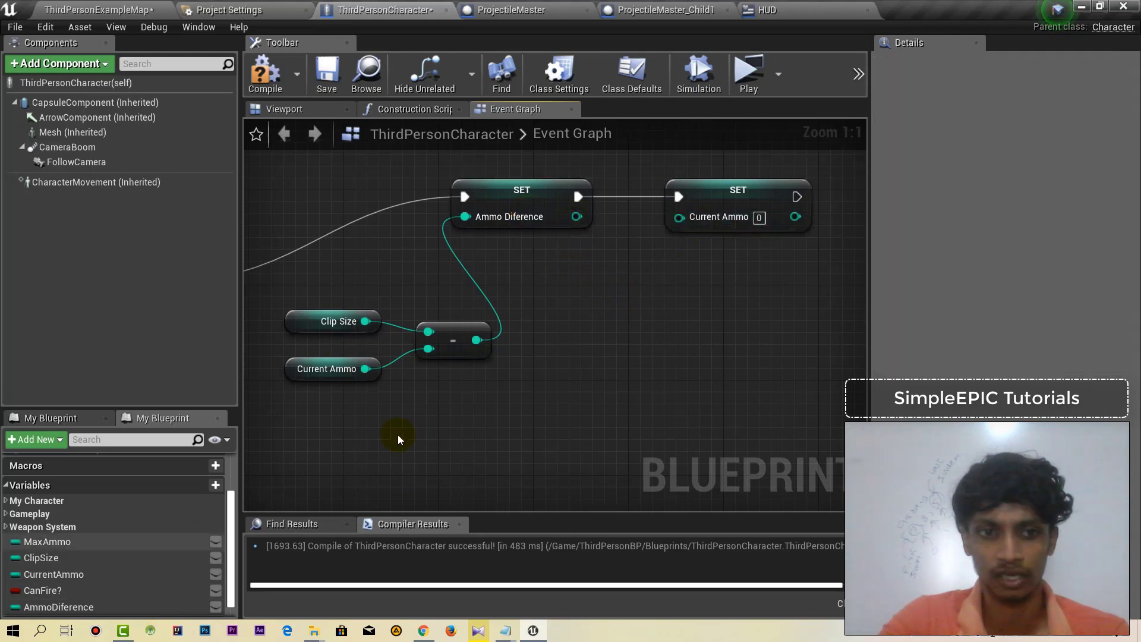
click(54, 574)
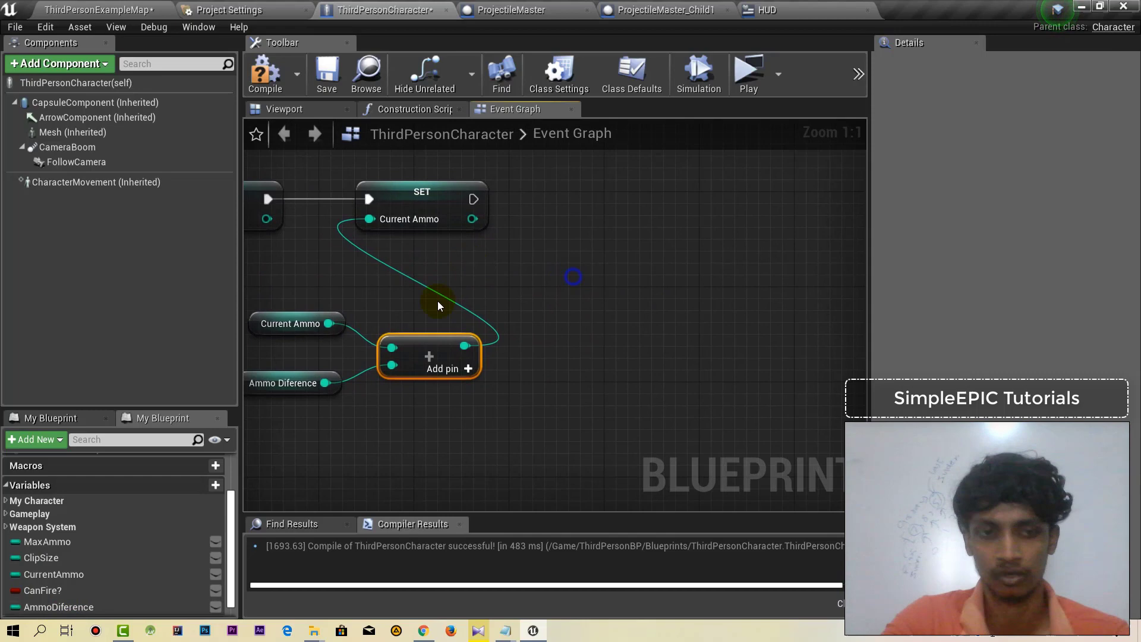
- Set Max Ammo to Max Ammo minus AmmoDiference on the branch path
click(46, 542)
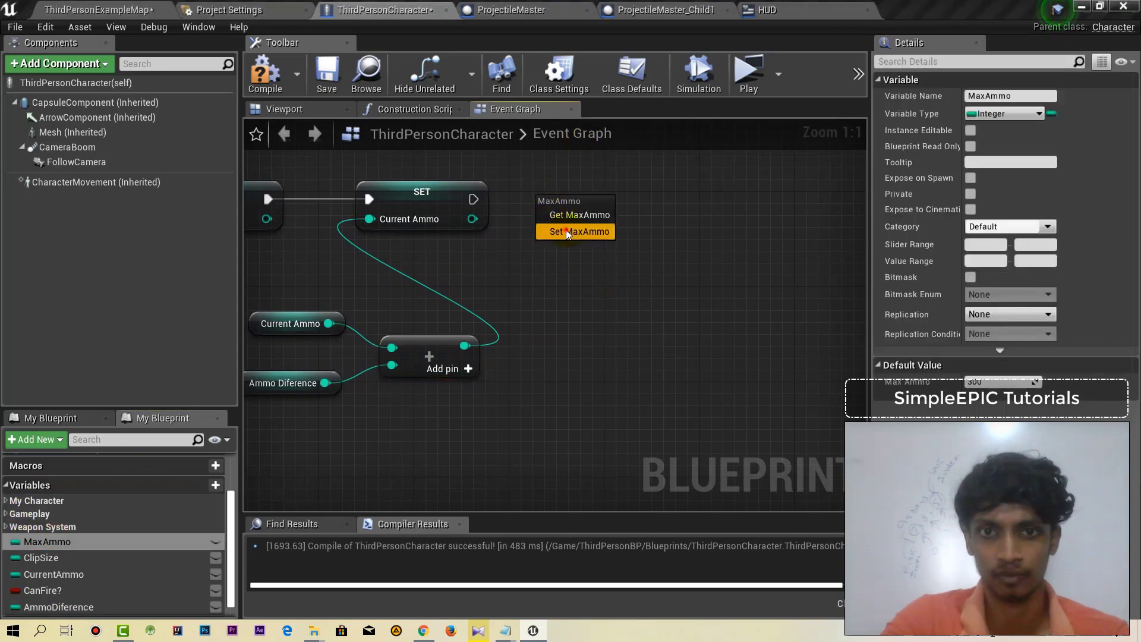
click(578, 230)
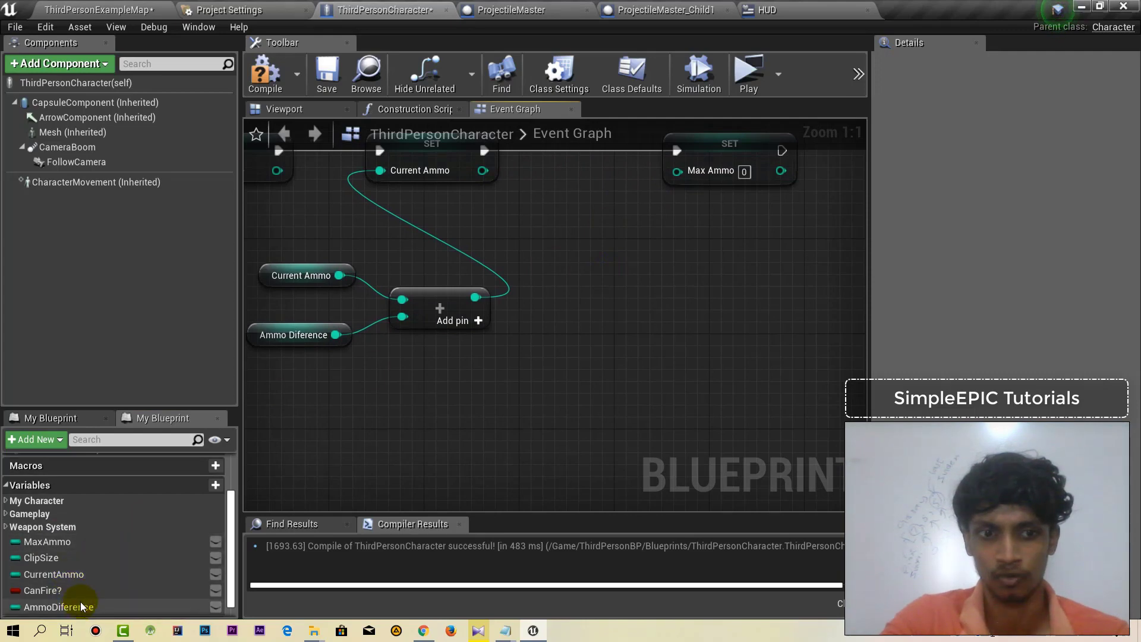
click(57, 606)
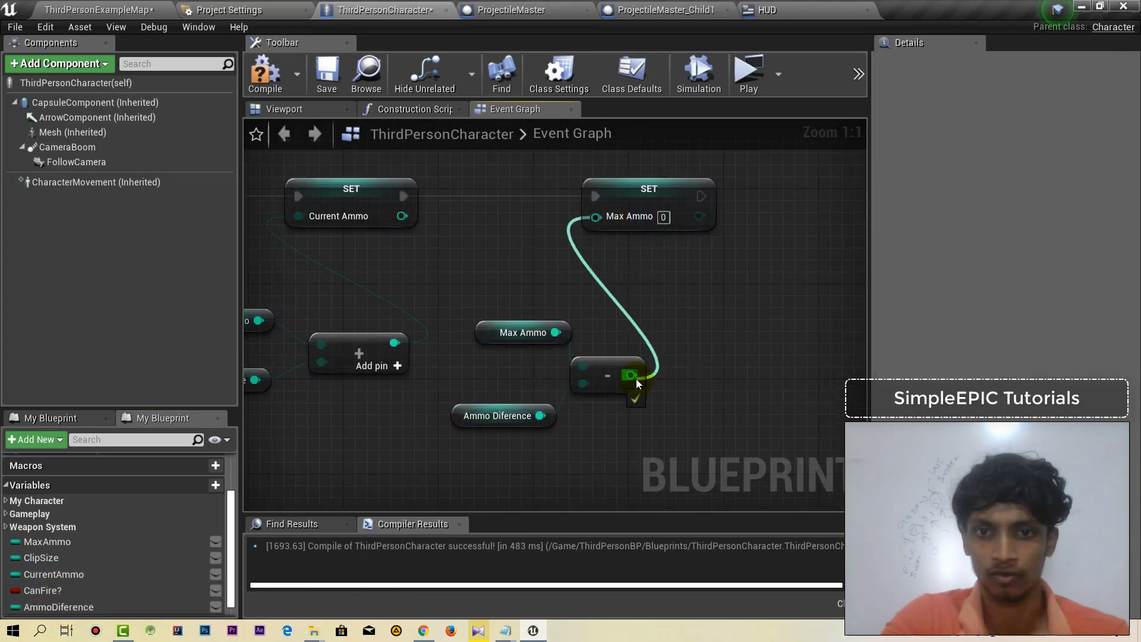
scroll(down, 3)
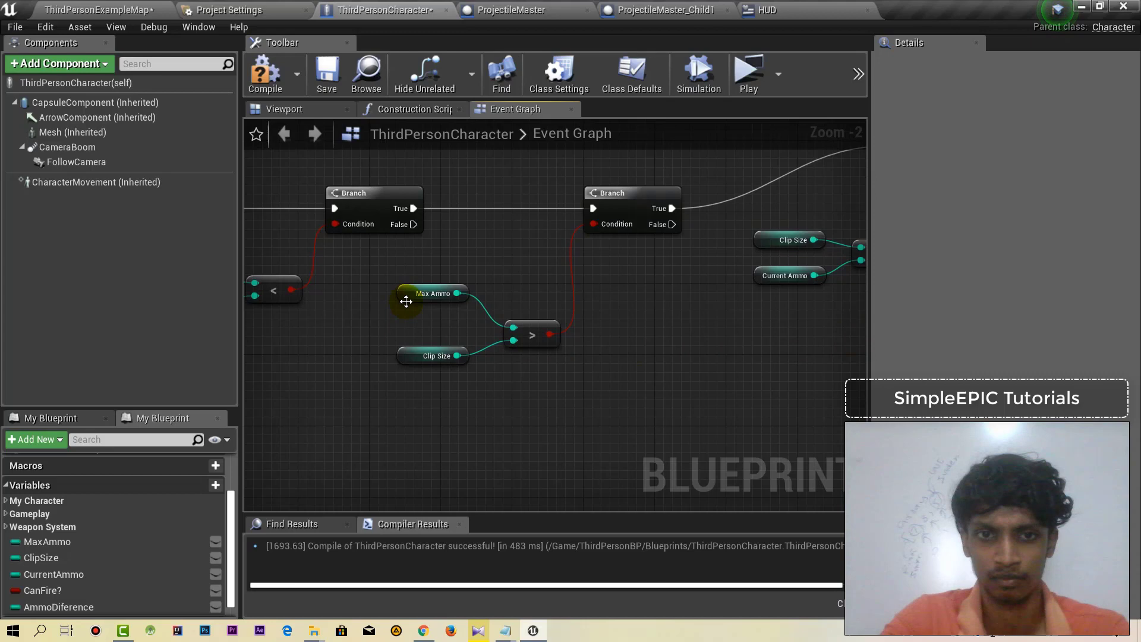
click(432, 302)
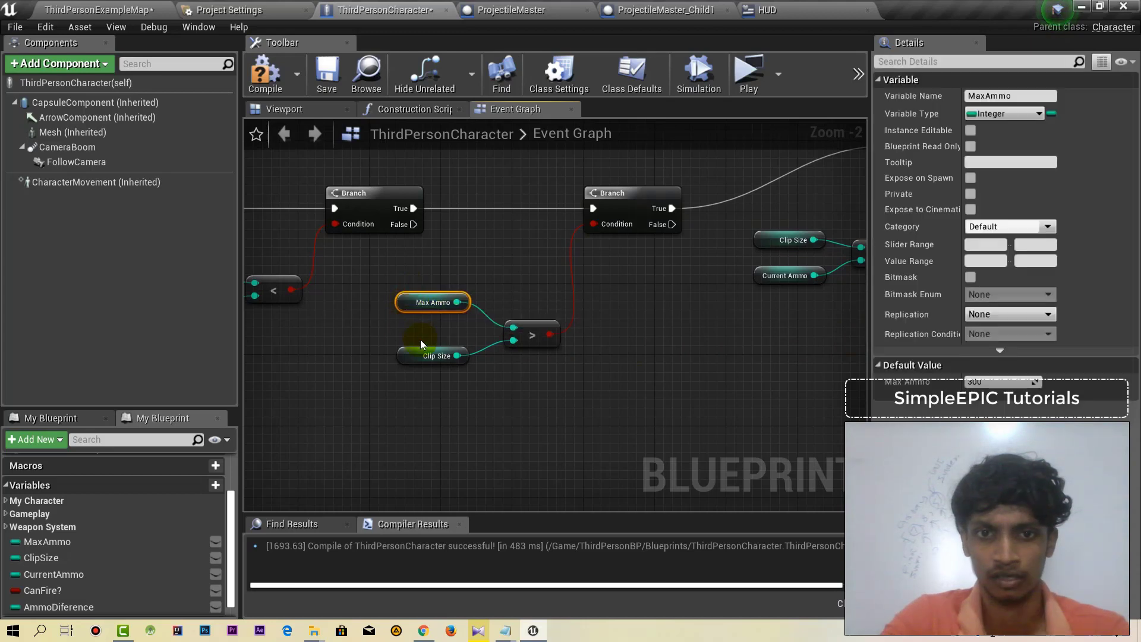
click(433, 356)
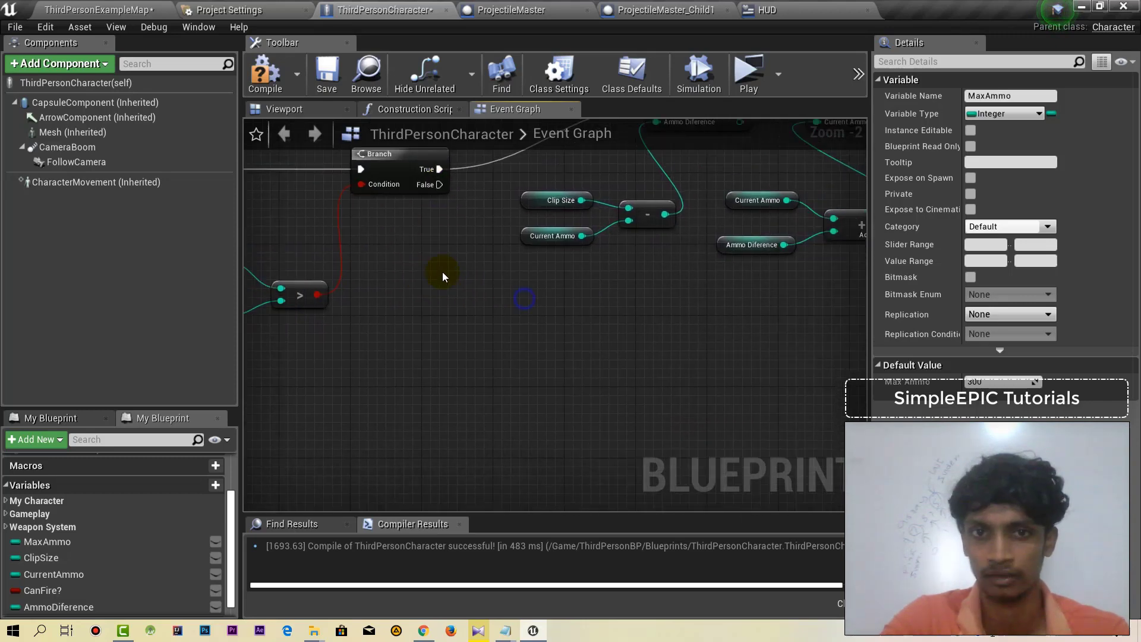
mouse_move(480, 261)
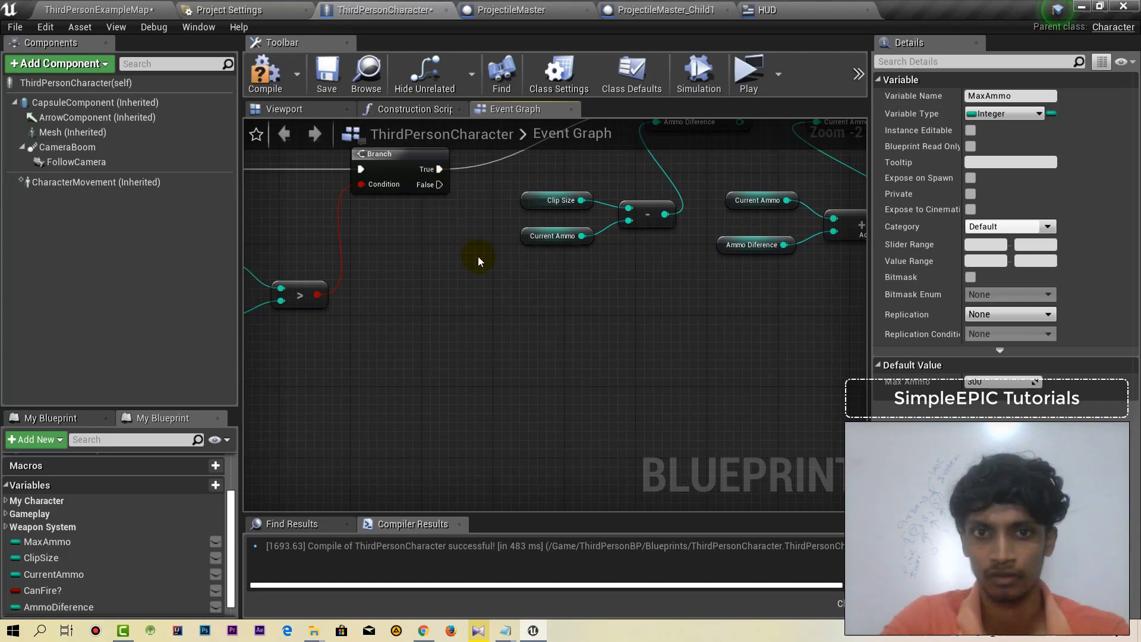
mouse_move(439, 283)
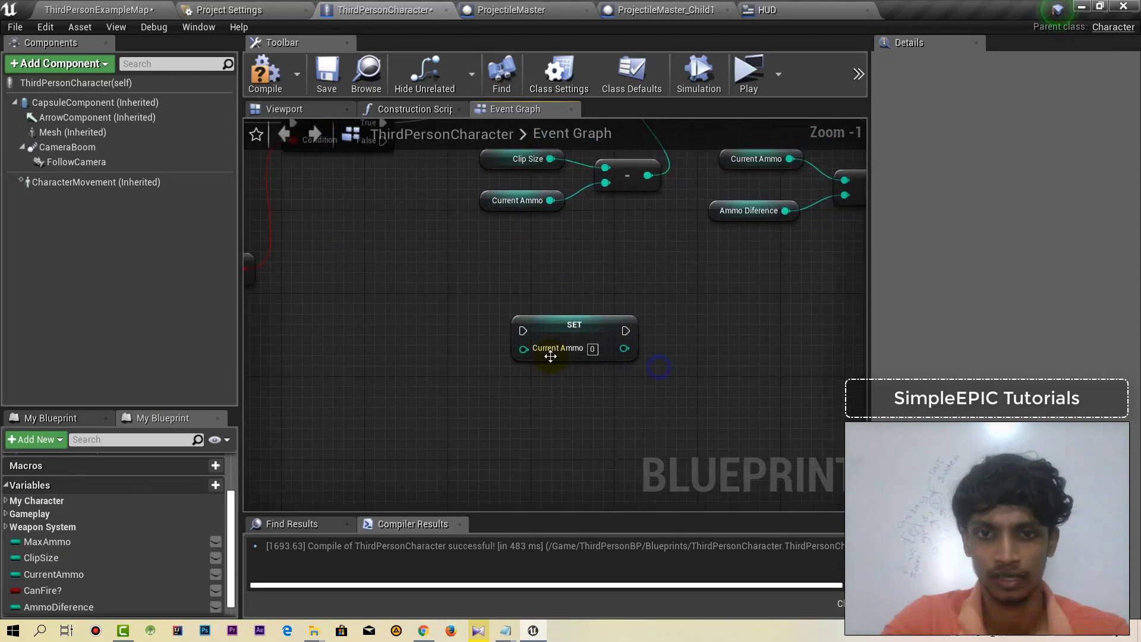
click(53, 574)
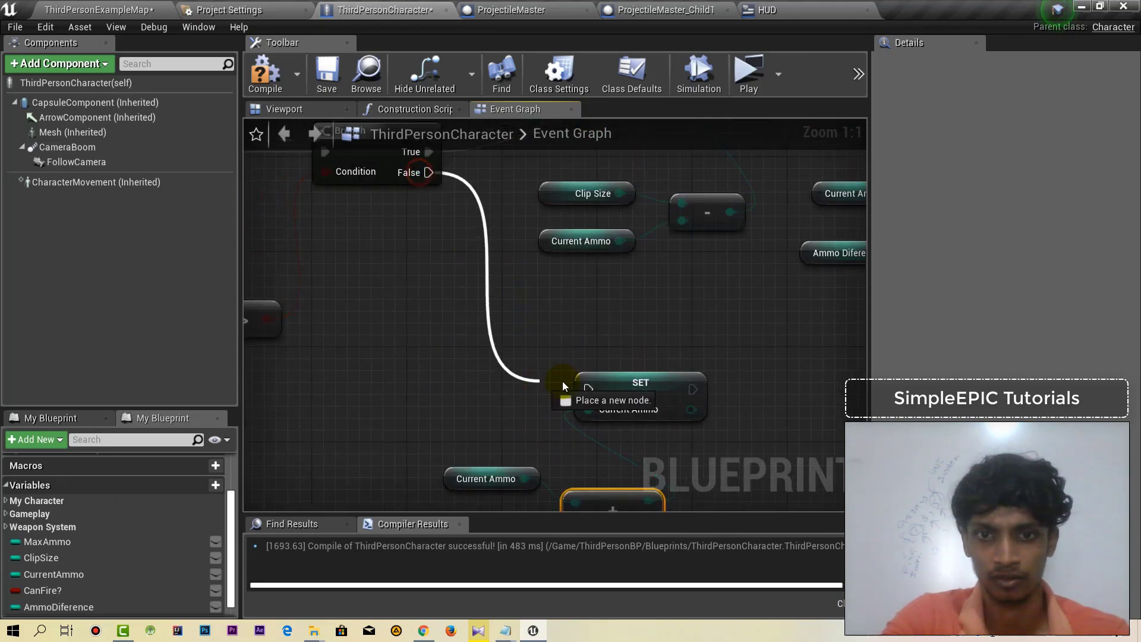
- Print 'Can't Reload' in orange on the Branch's False path
click(47, 542)
text(Can't R)
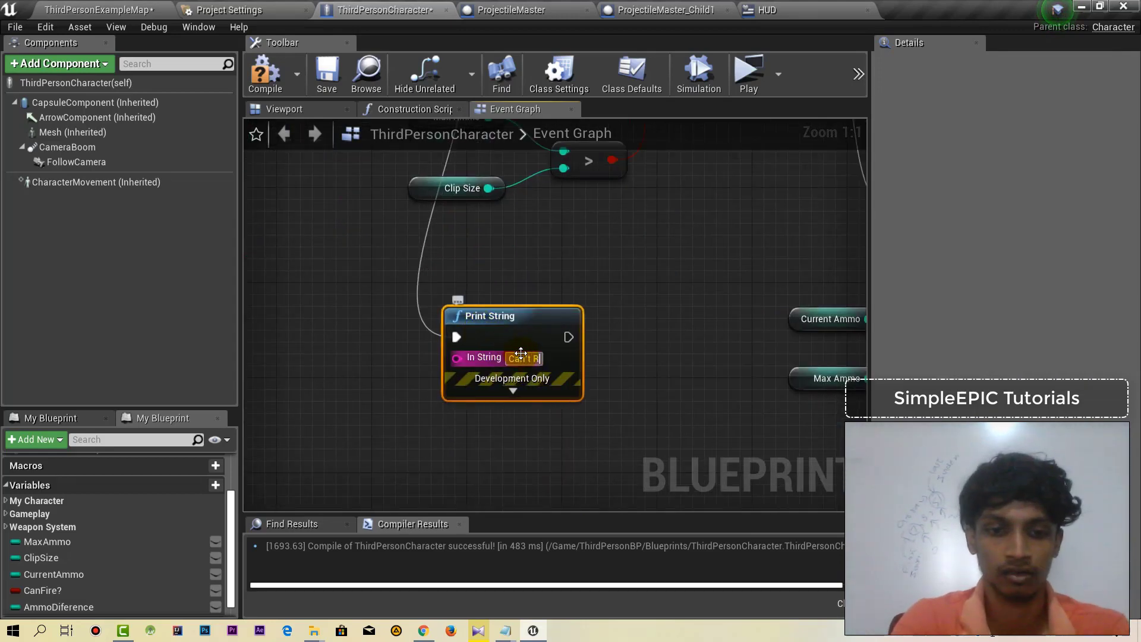
click(513, 391)
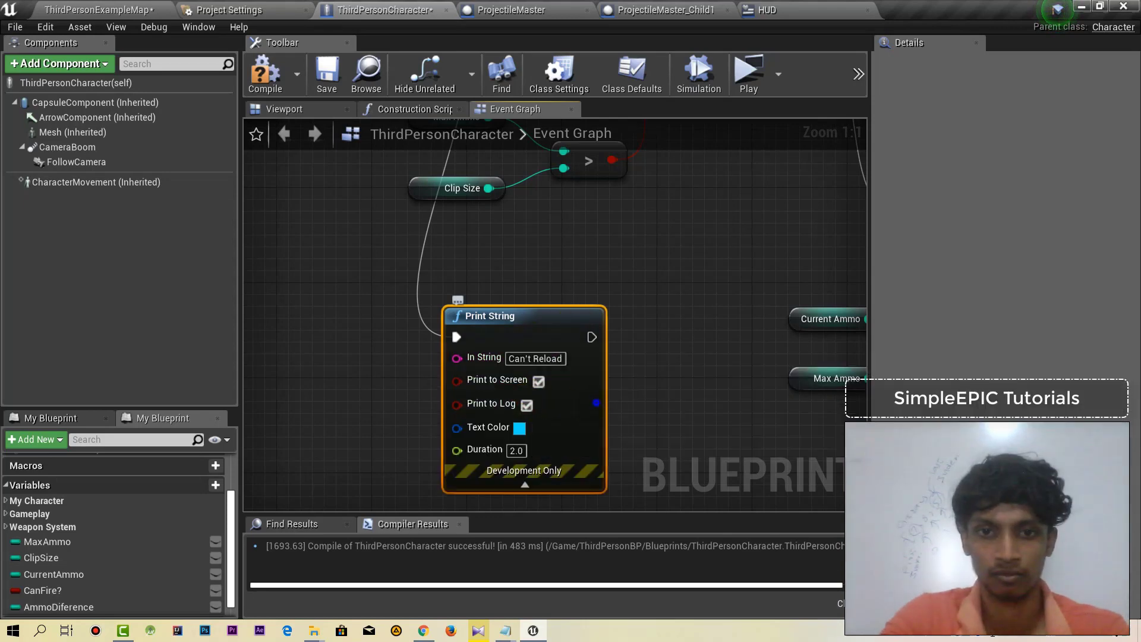
click(539, 427)
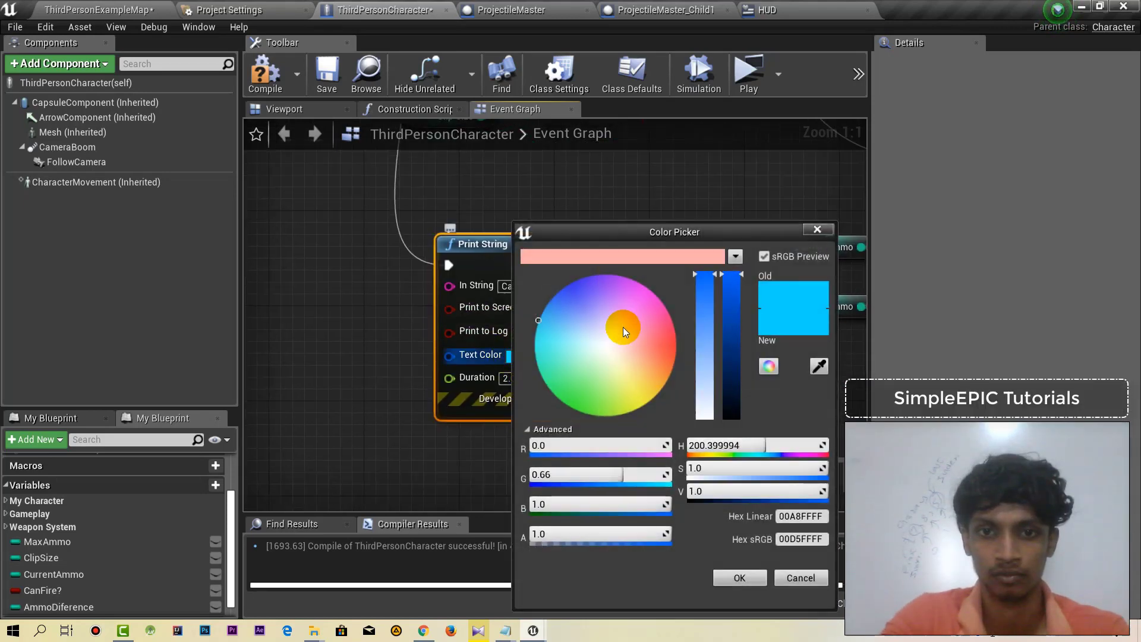
click(738, 578)
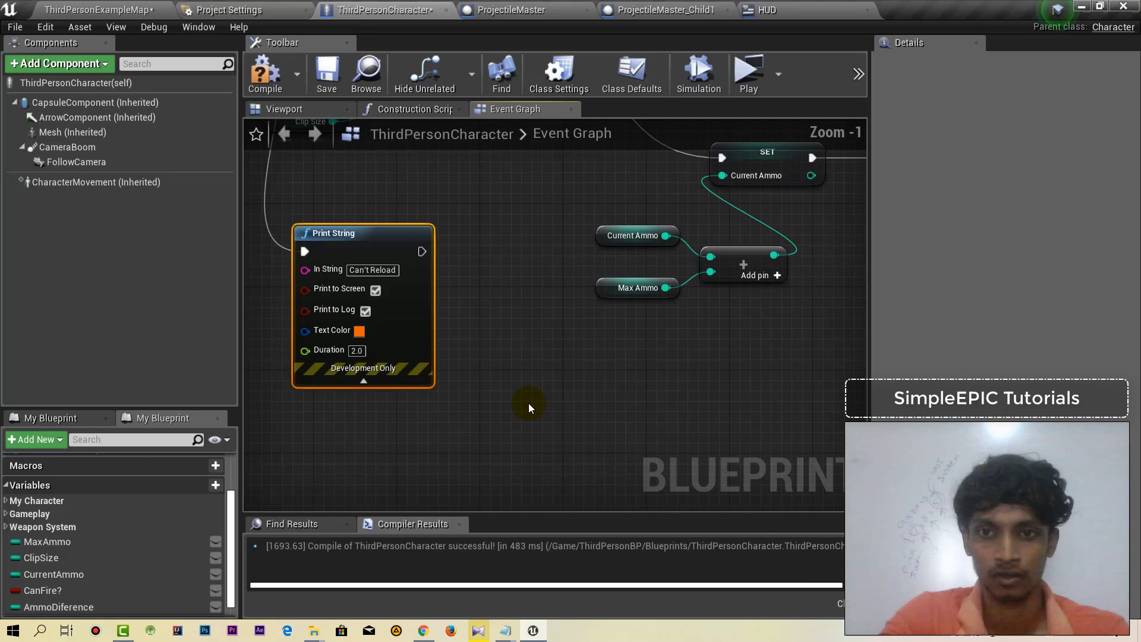
scroll(down, 3)
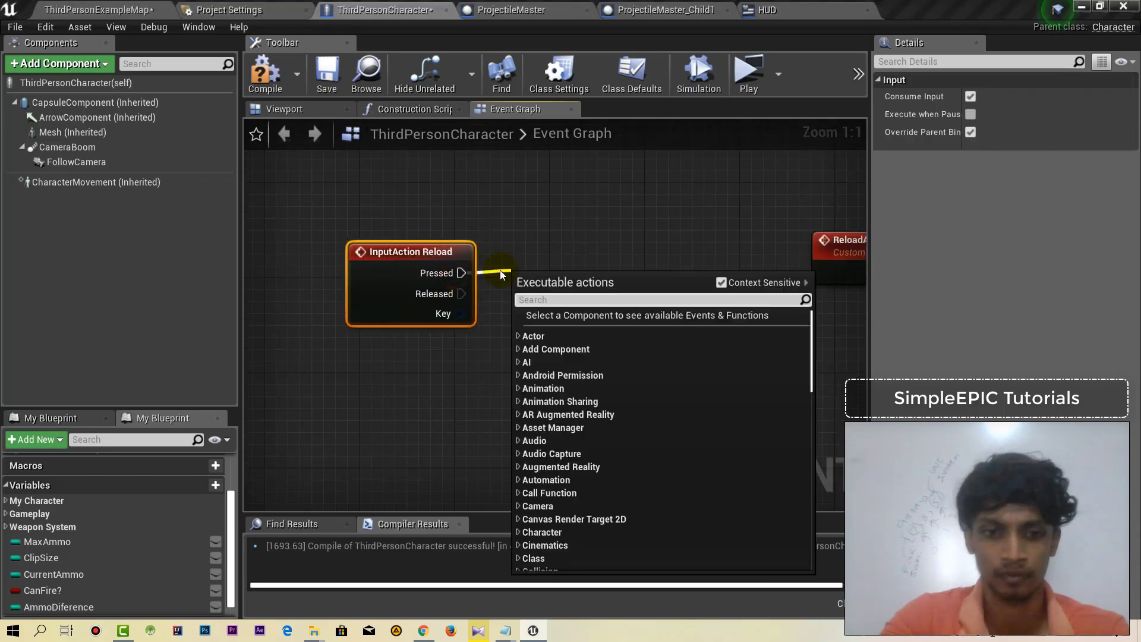
- Call Reload Ammo from InputAction Reload's Pressed pin and compile the blueprint
text(reload)
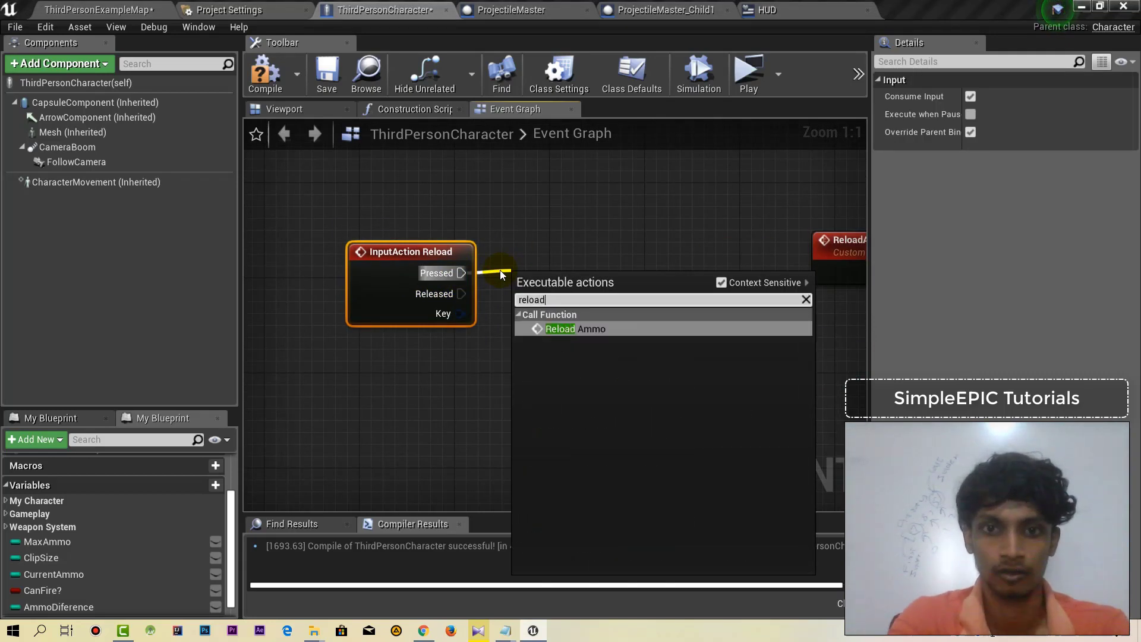
click(575, 328)
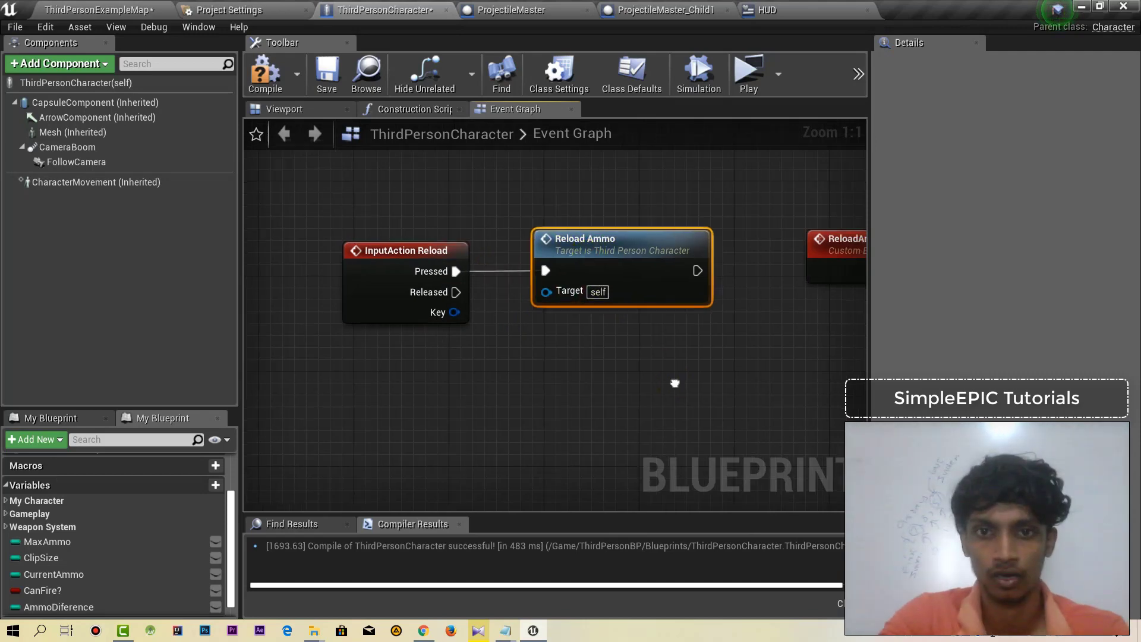
scroll(down, 3)
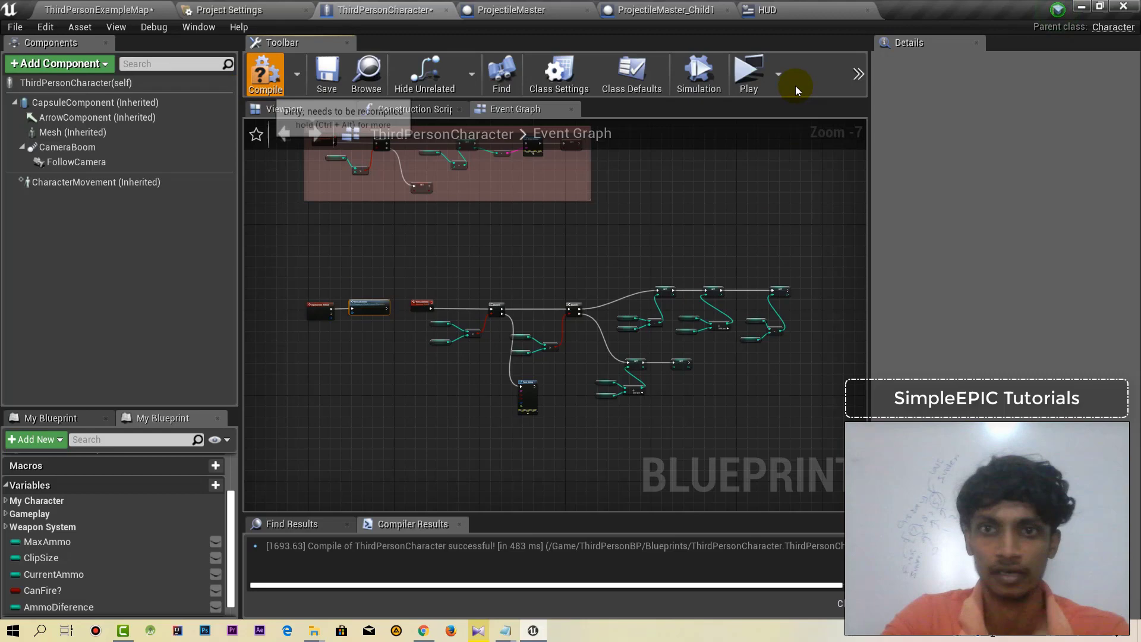
click(748, 72)
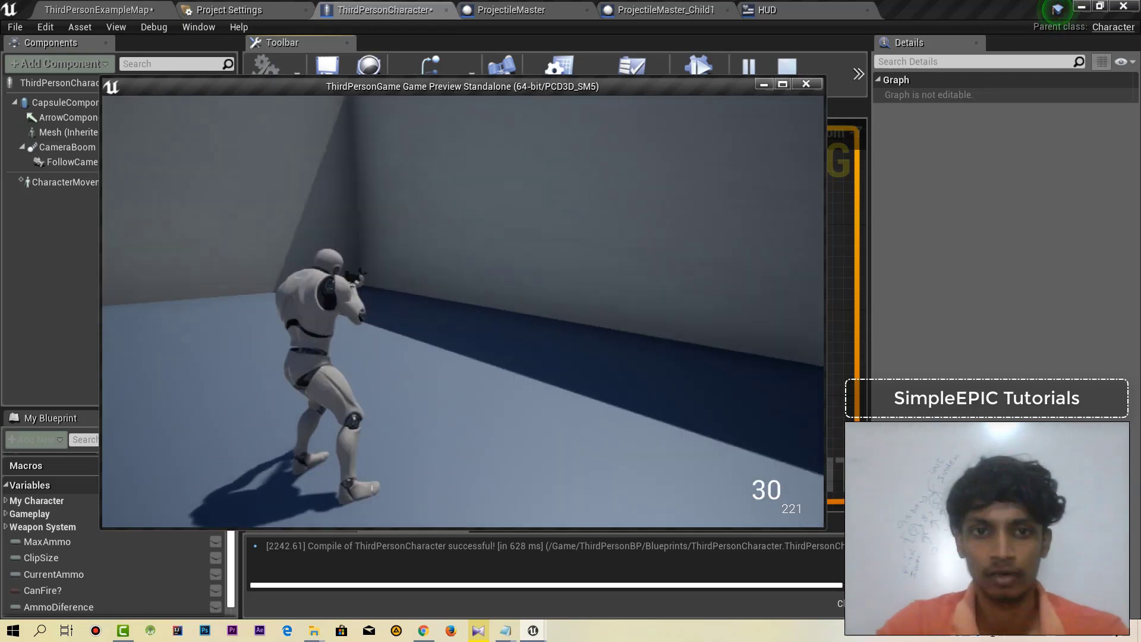
- Stop the game preview after testing the reload
click(806, 83)
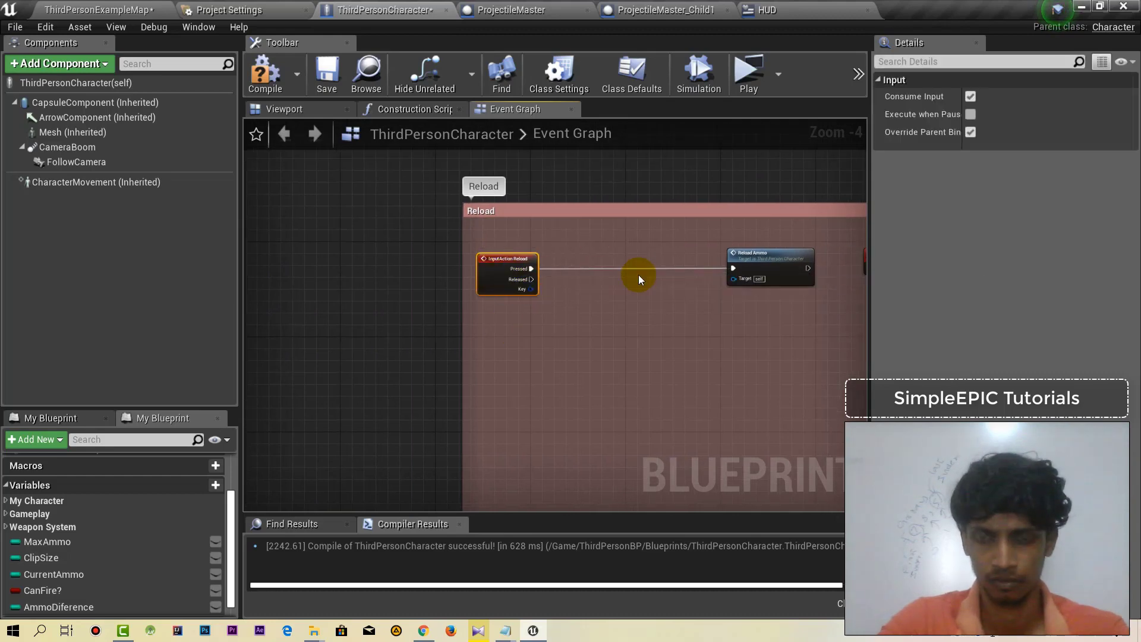
- Gate Reload Ammo behind two Branches checking Is Armed? and Have Weapon
scroll(up, 3)
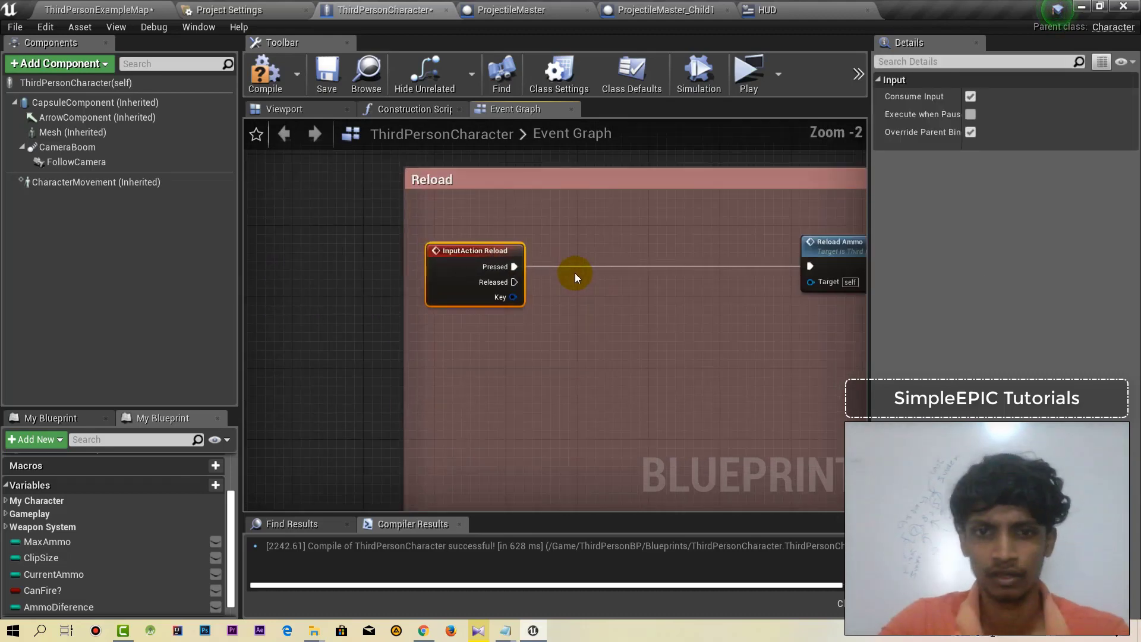
scroll(up, 3)
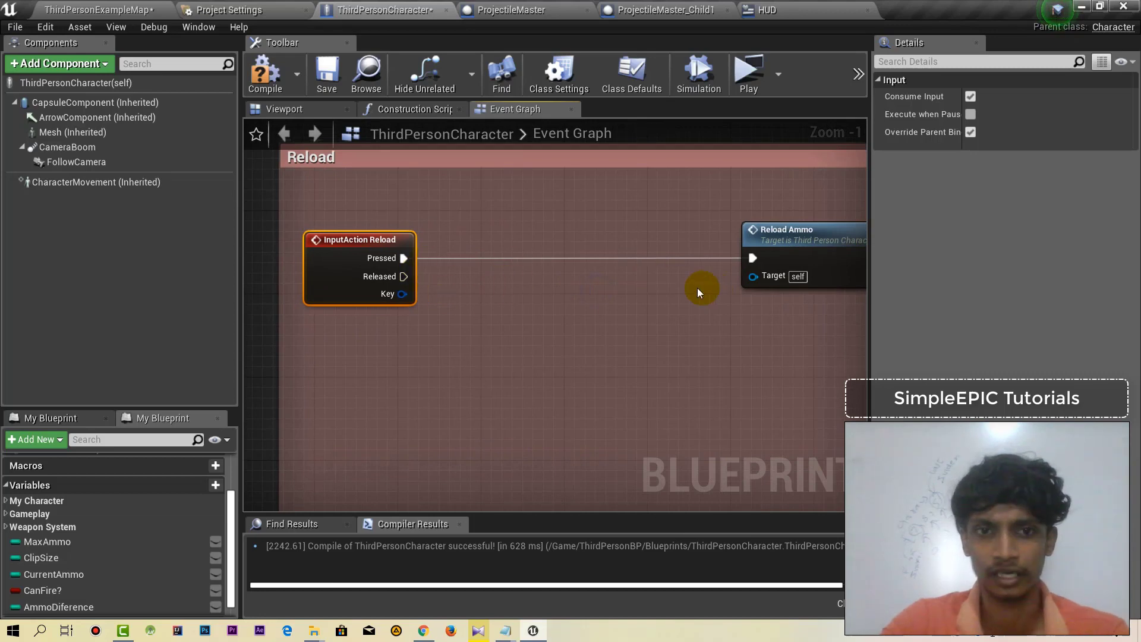
mouse_move(429, 385)
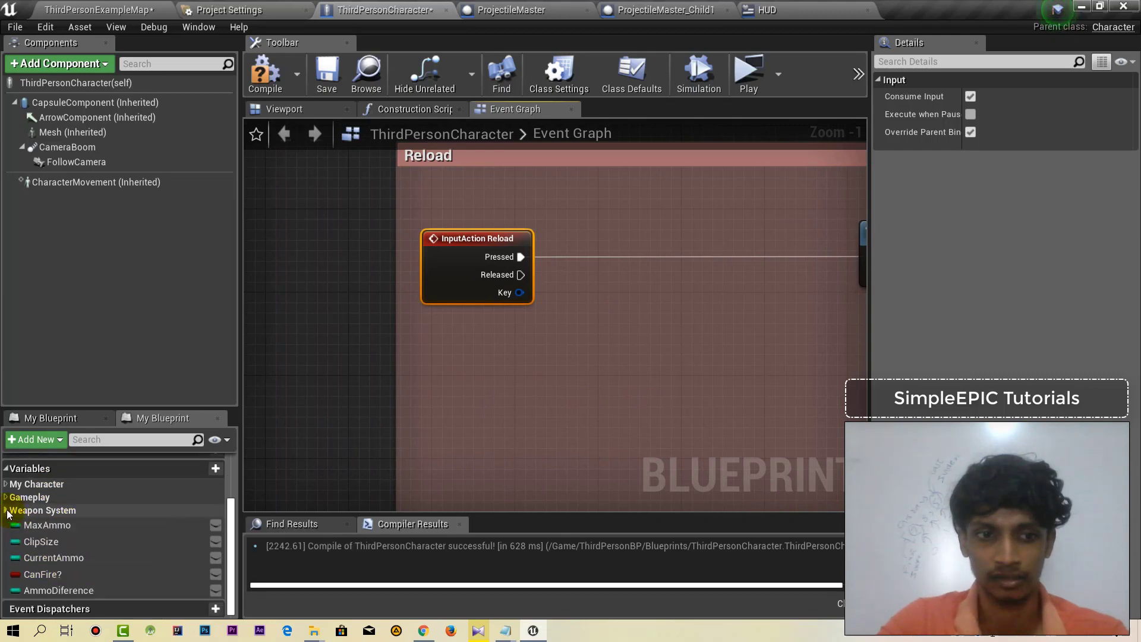
mouse_move(195, 544)
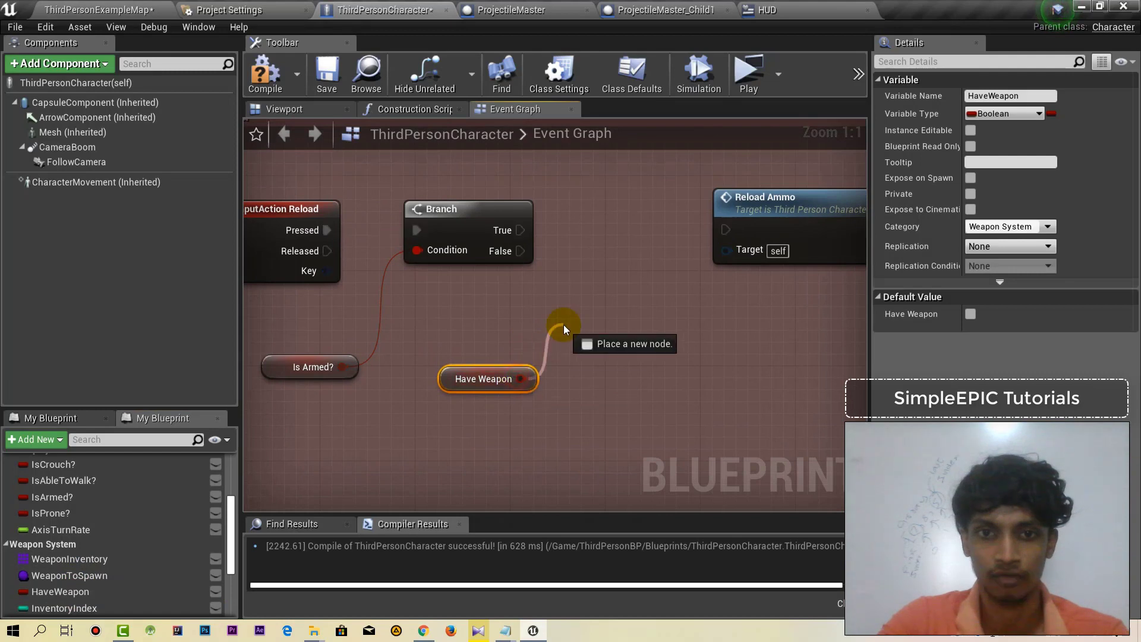
click(564, 324)
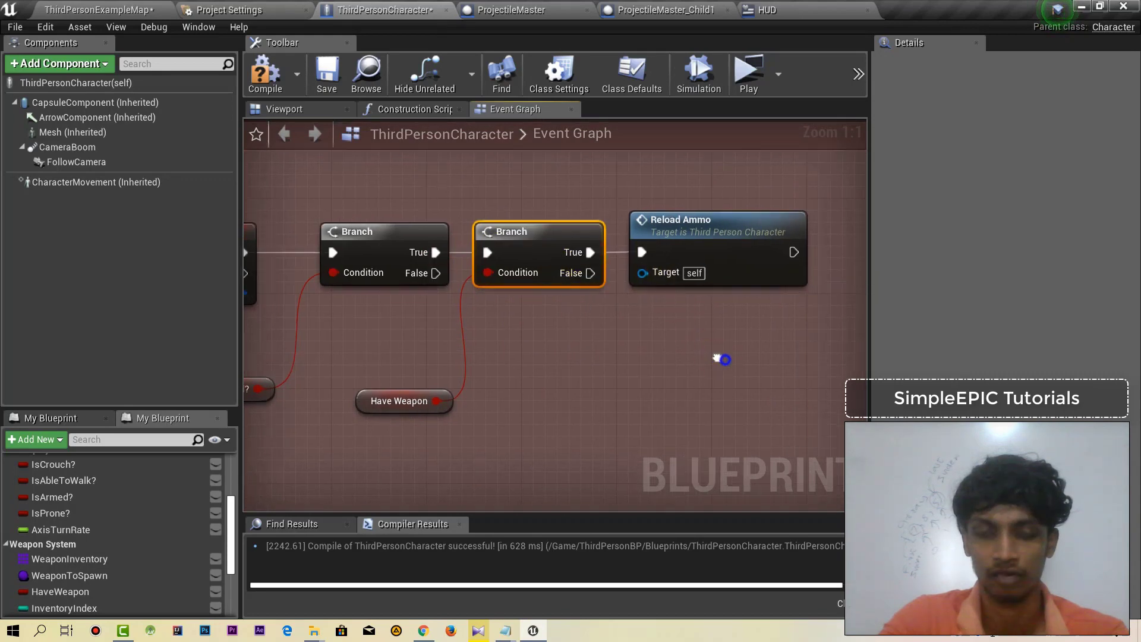
scroll(down, 3)
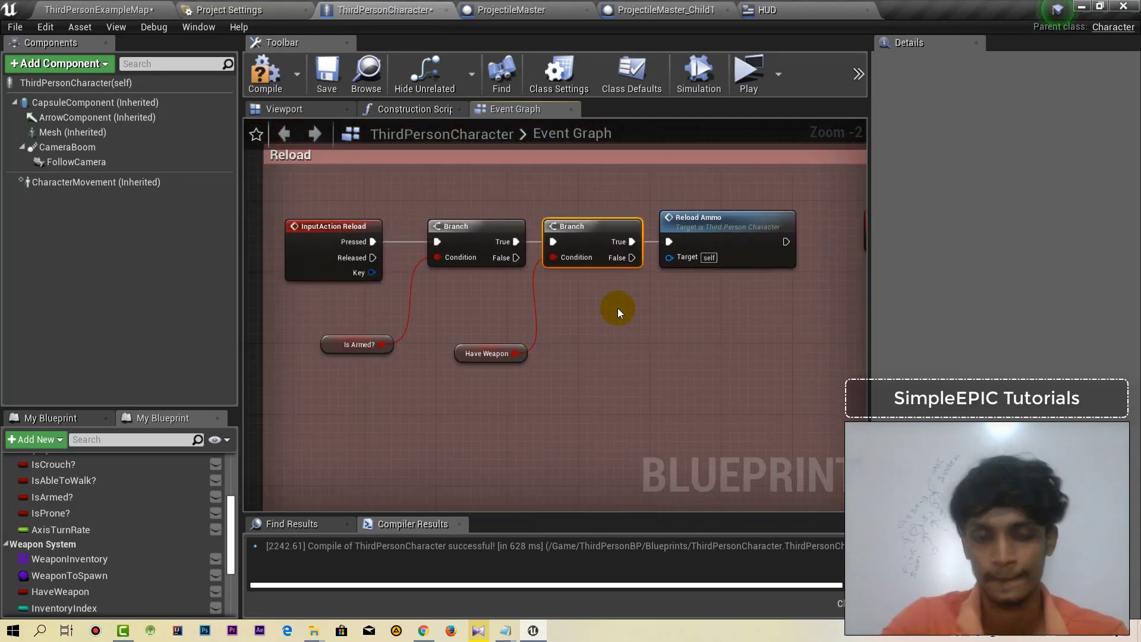
scroll(down, 3)
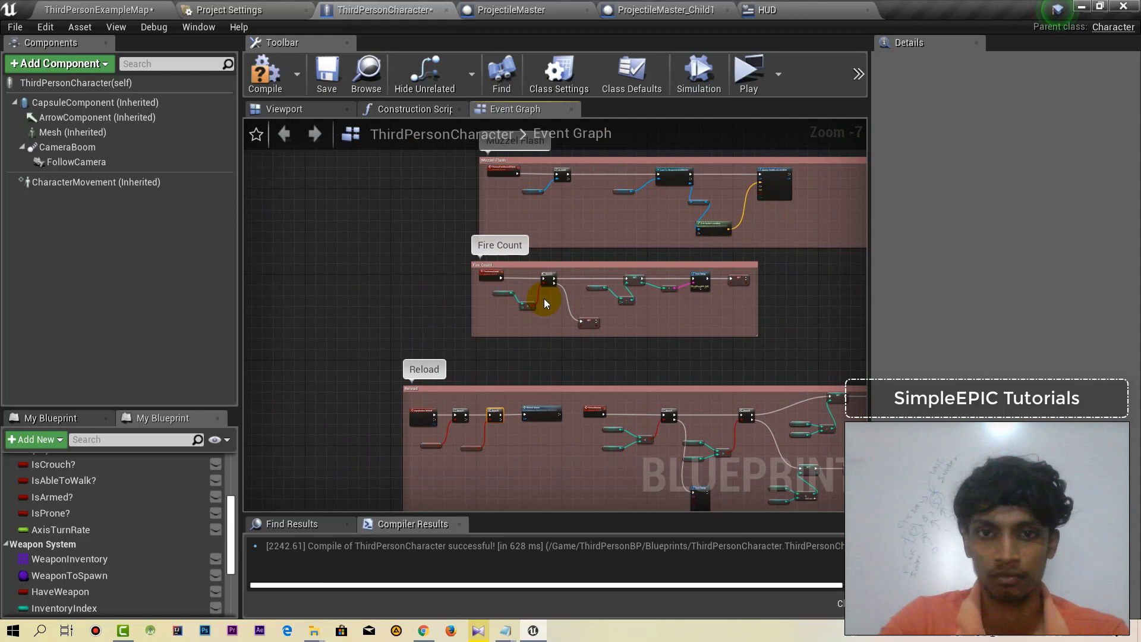
- Review the Fire Count graph and launch the game to test reloading
scroll(up, 3)
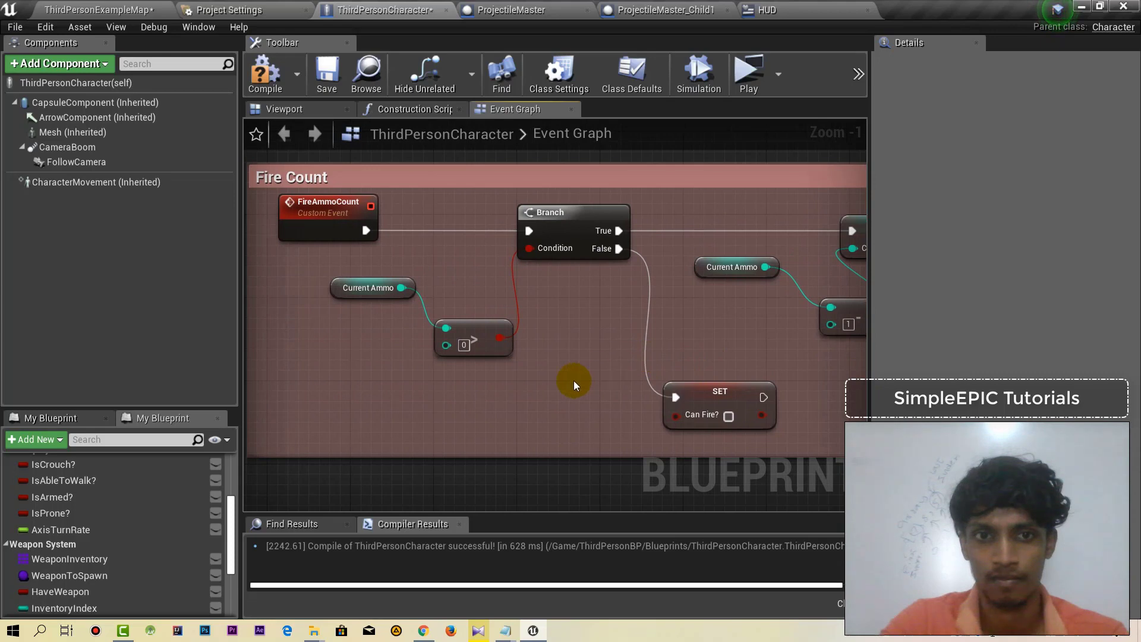
mouse_move(308, 274)
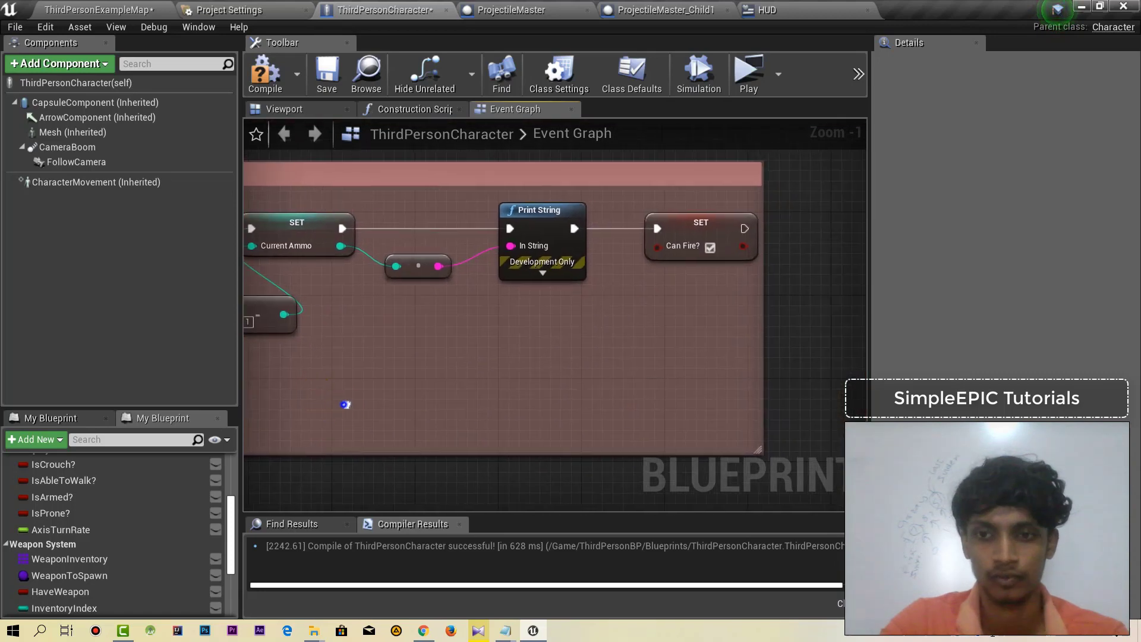
click(748, 72)
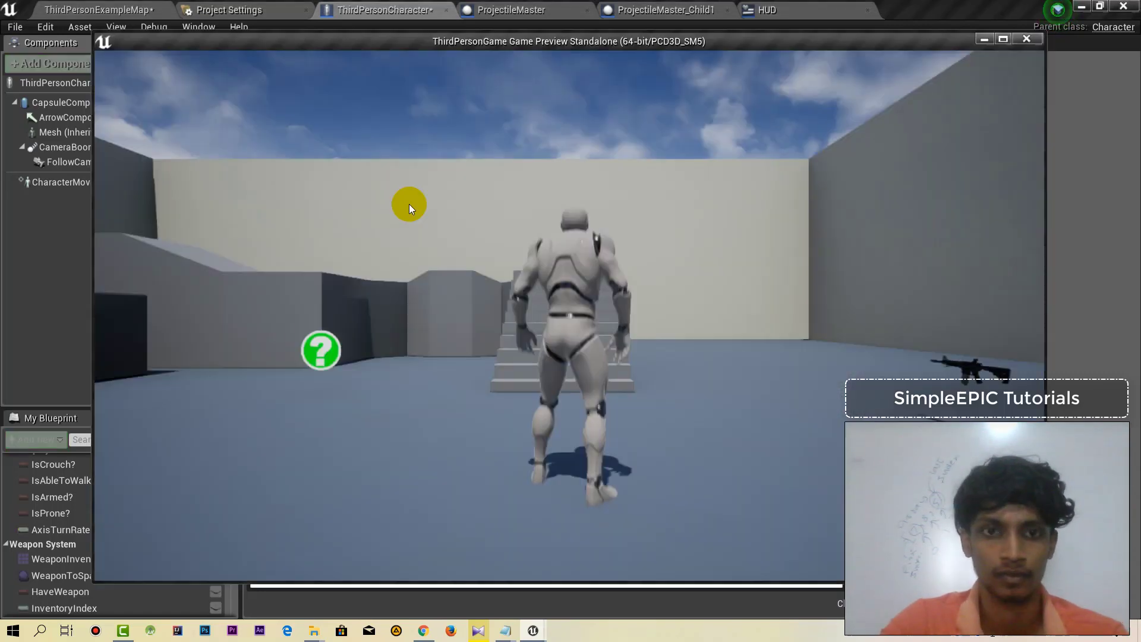